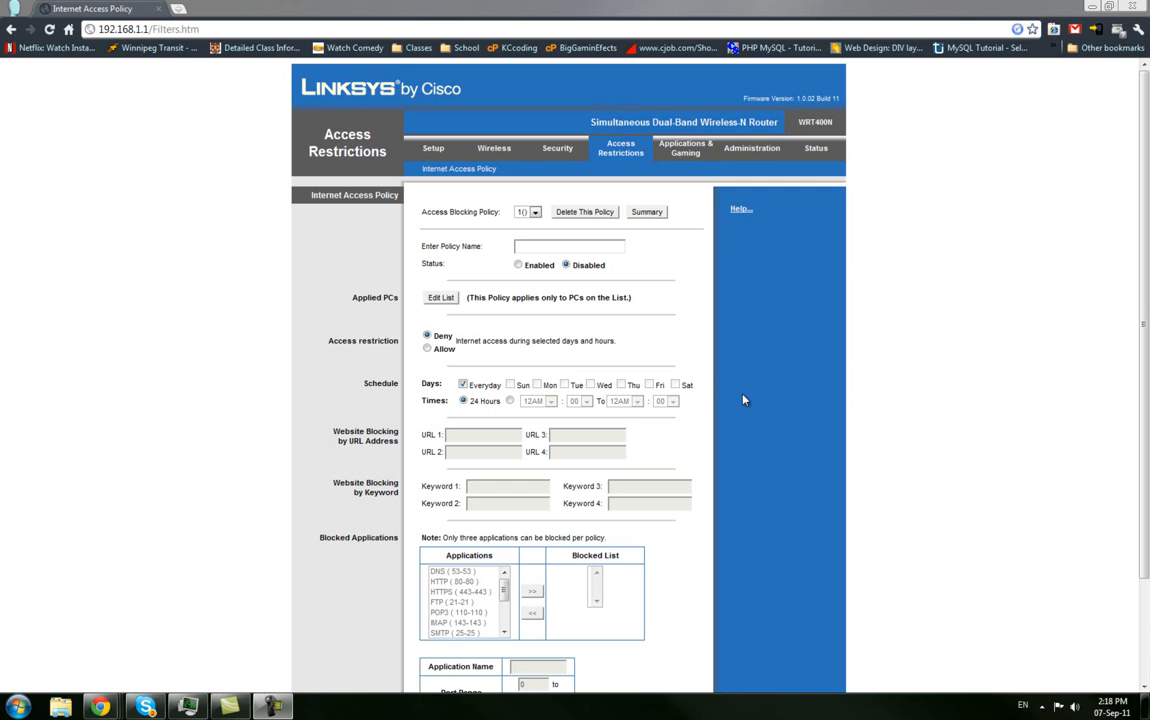
mouse_move(654, 388)
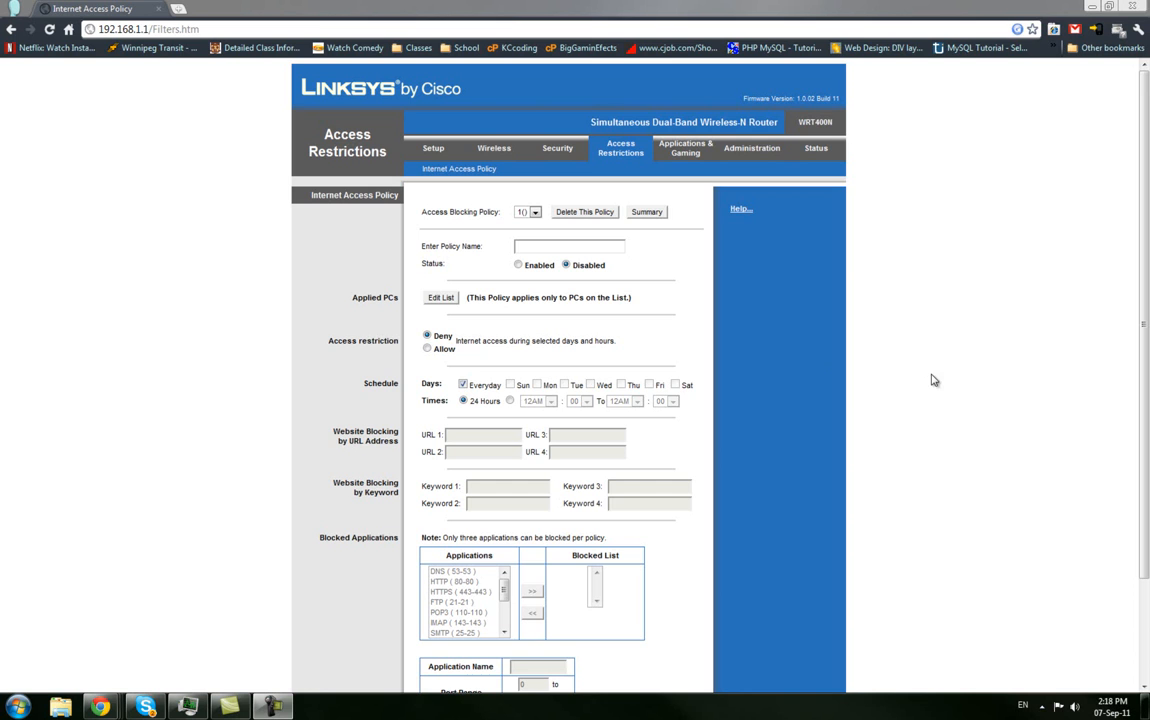
mouse_move(878, 390)
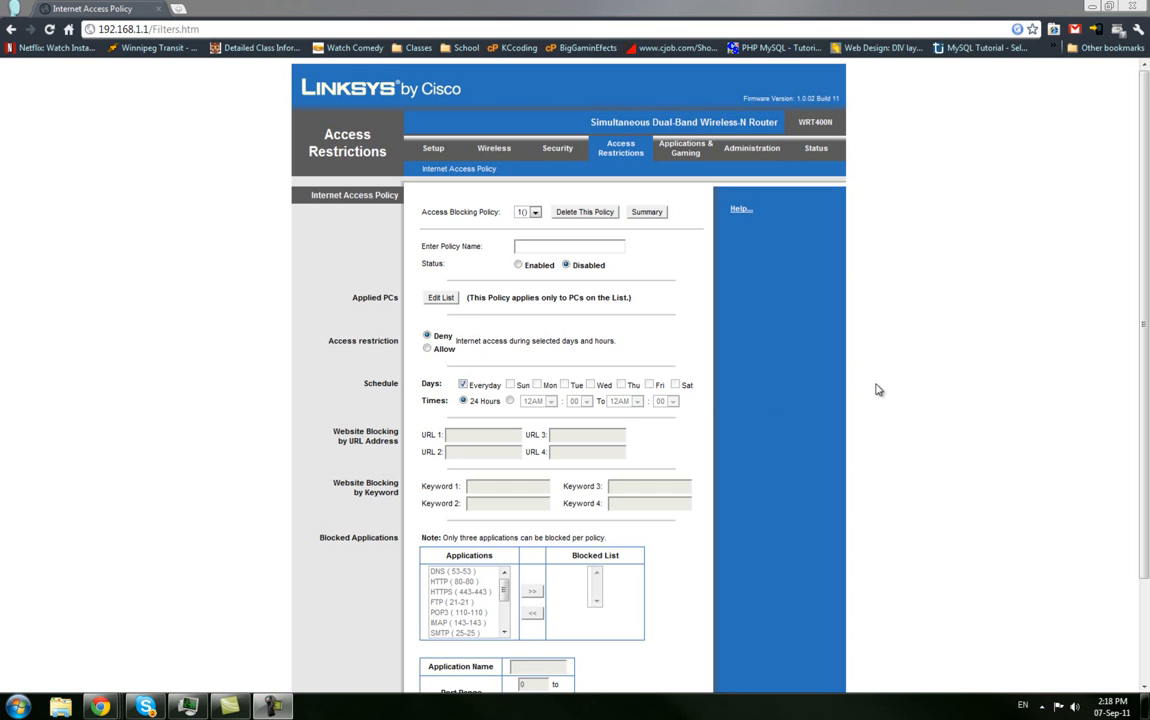
mouse_move(524, 416)
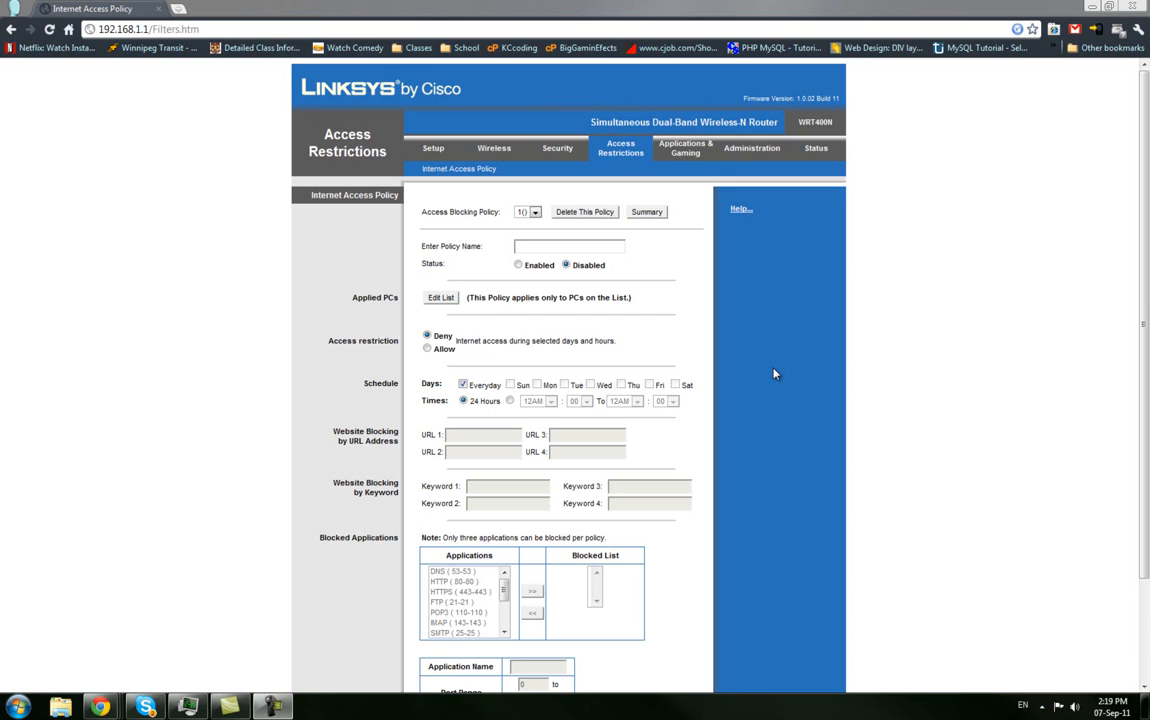
mouse_move(686, 436)
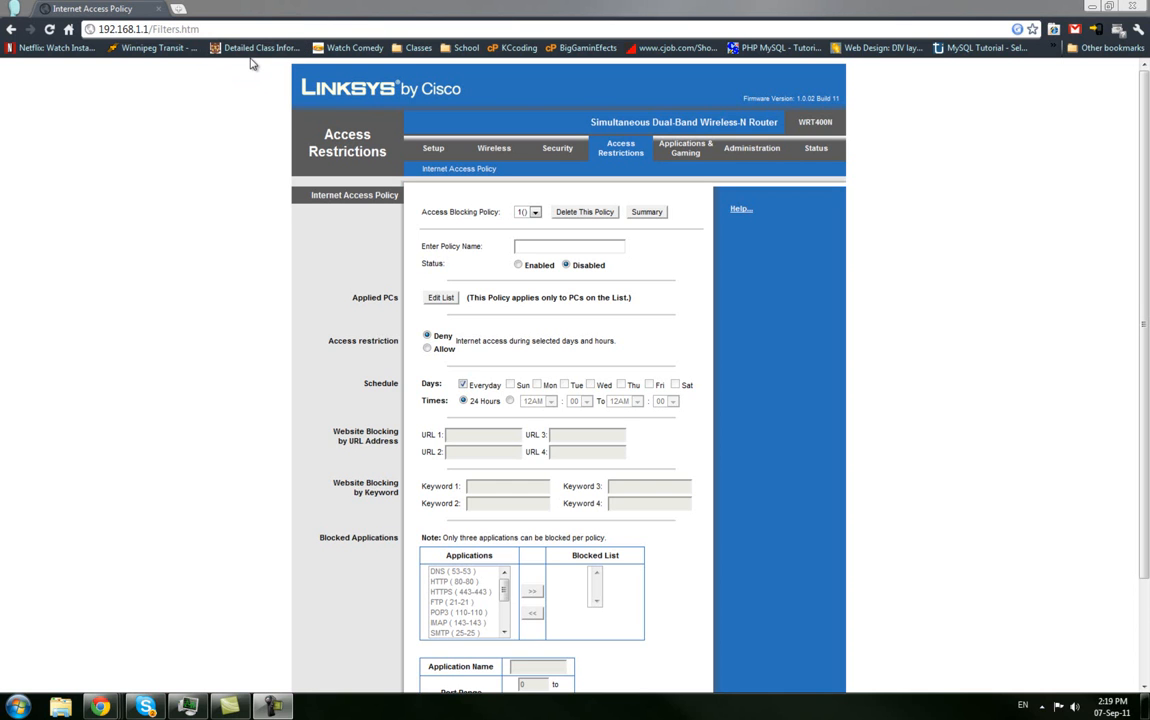
mouse_move(348, 62)
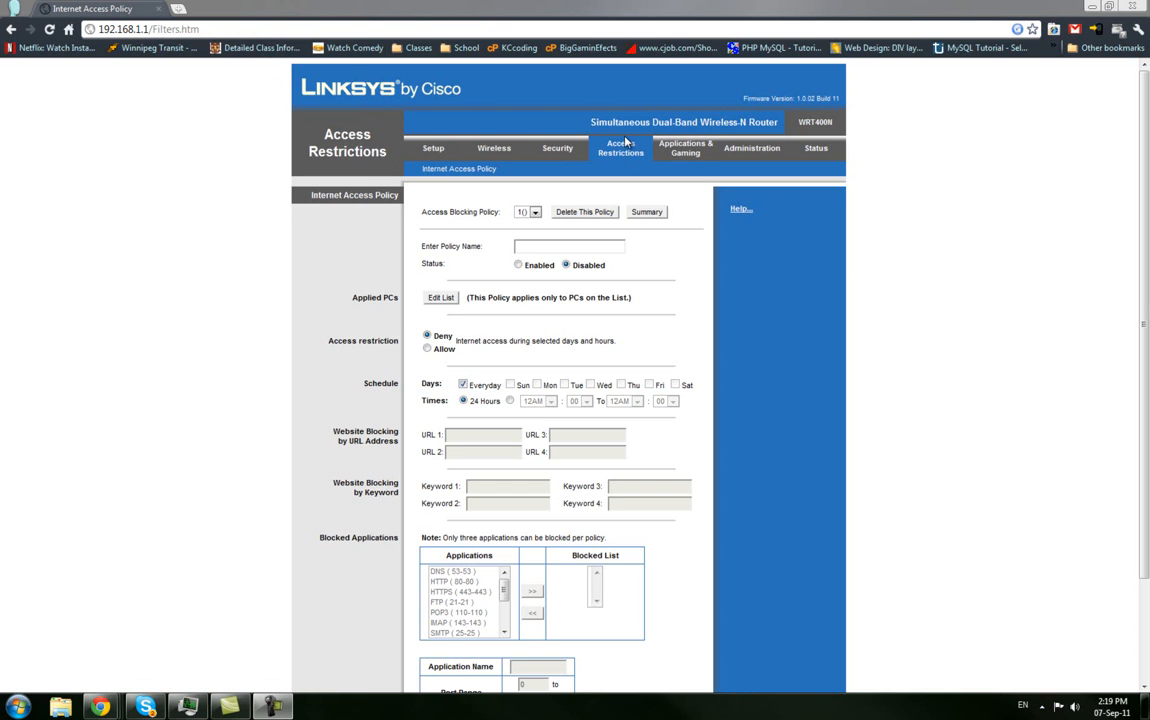
mouse_move(604, 244)
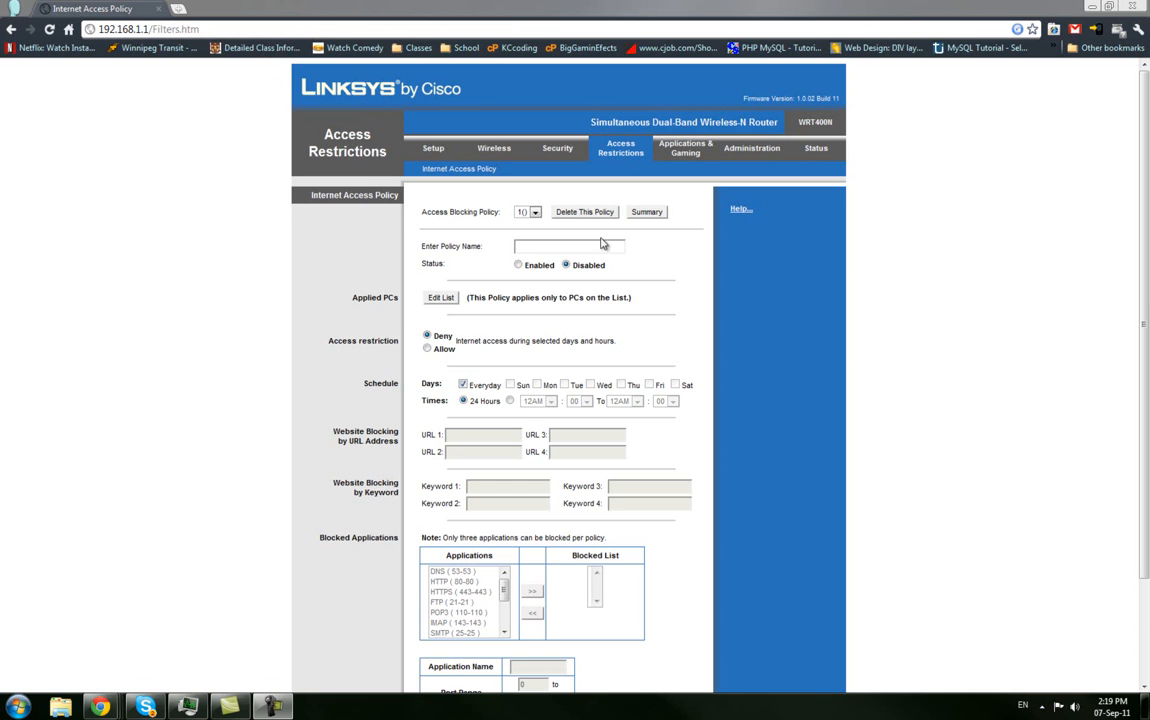
Name Policy 1 'Schedule', mark it Enabled, and bring up its PC list
click(570, 246)
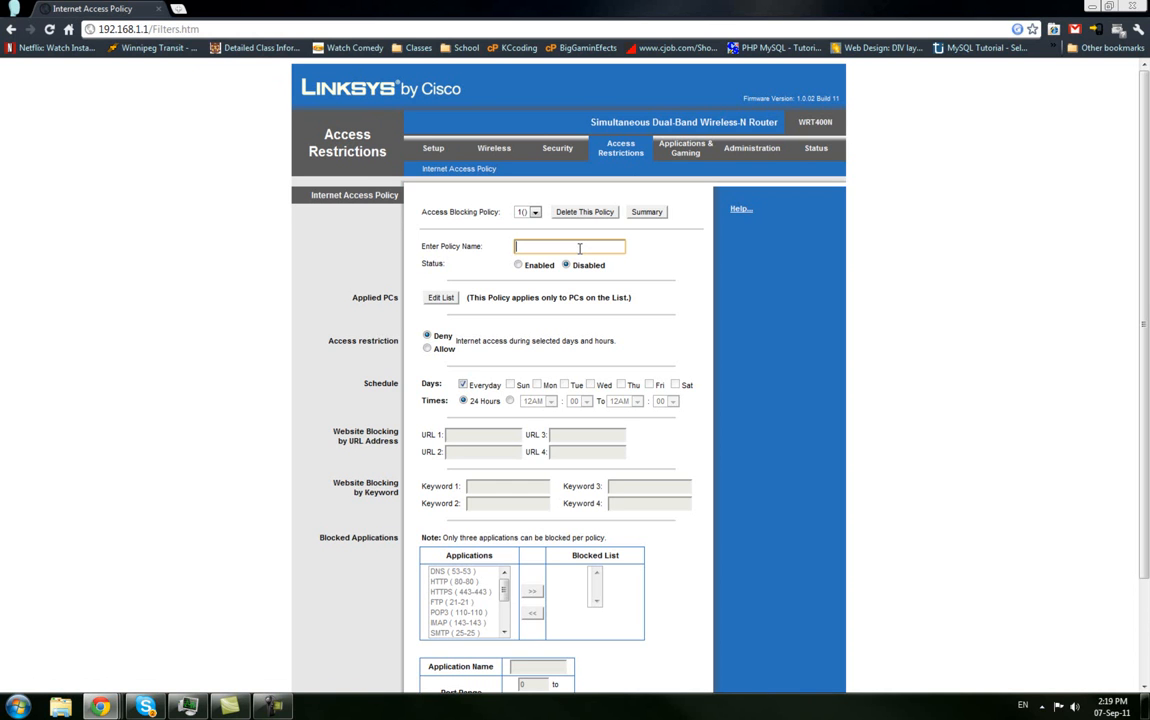
text(Sch)
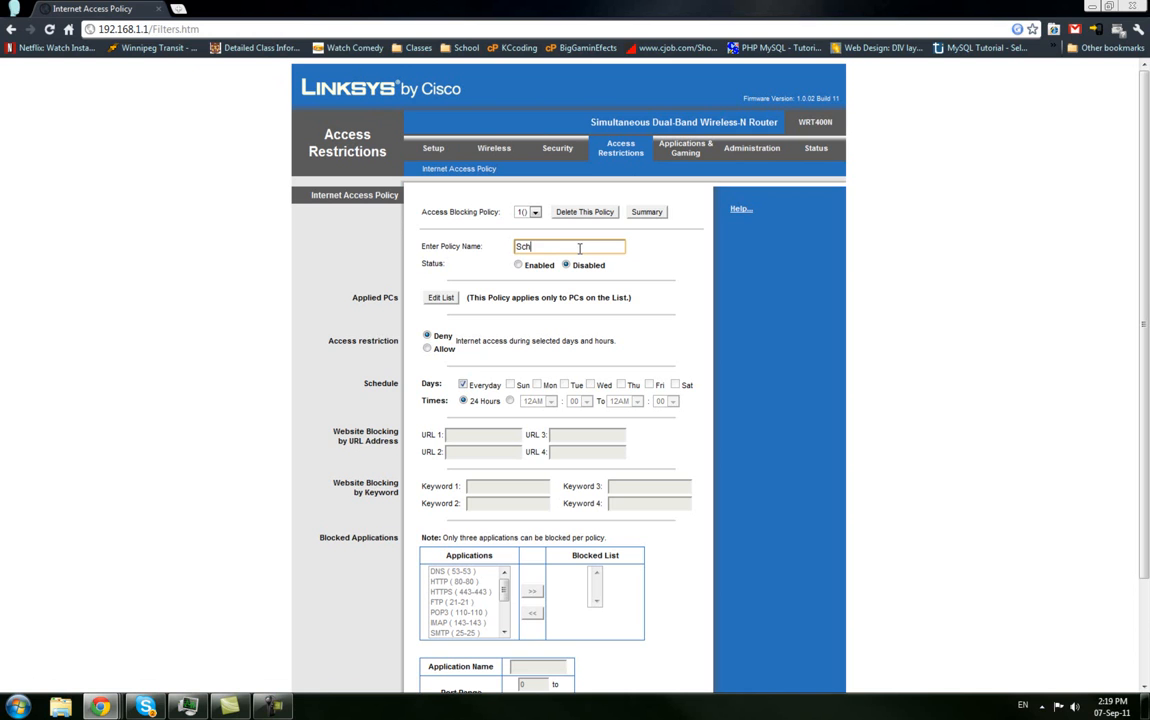
text(edu)
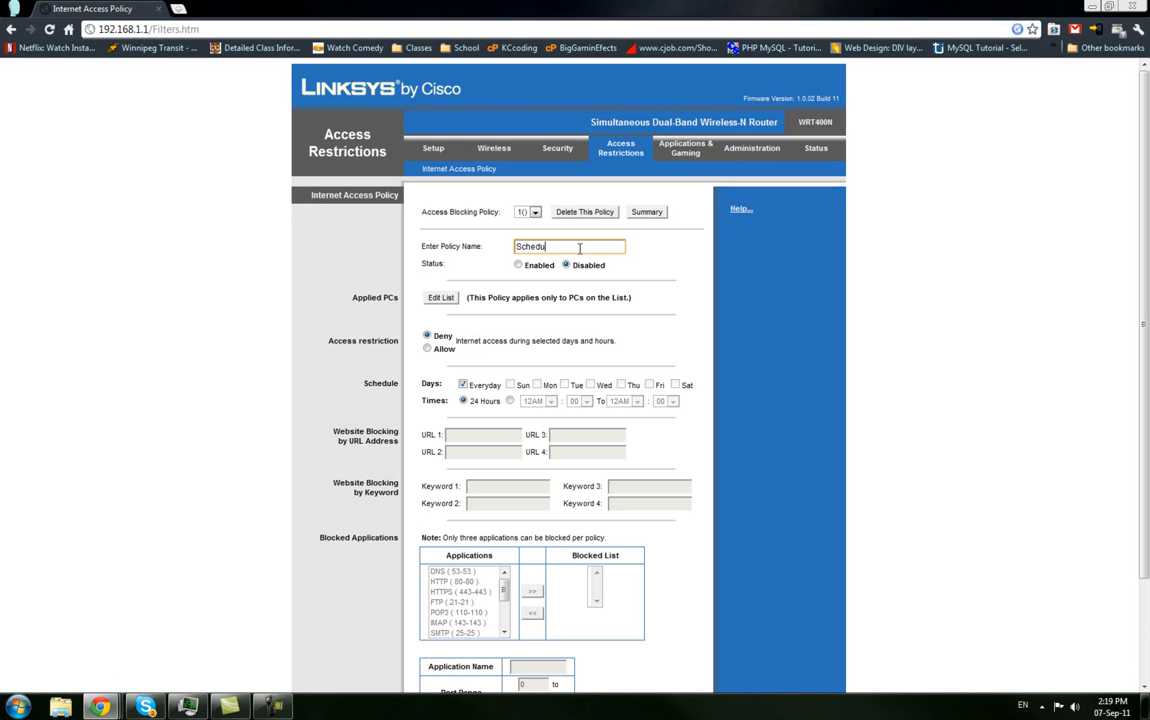
text(le)
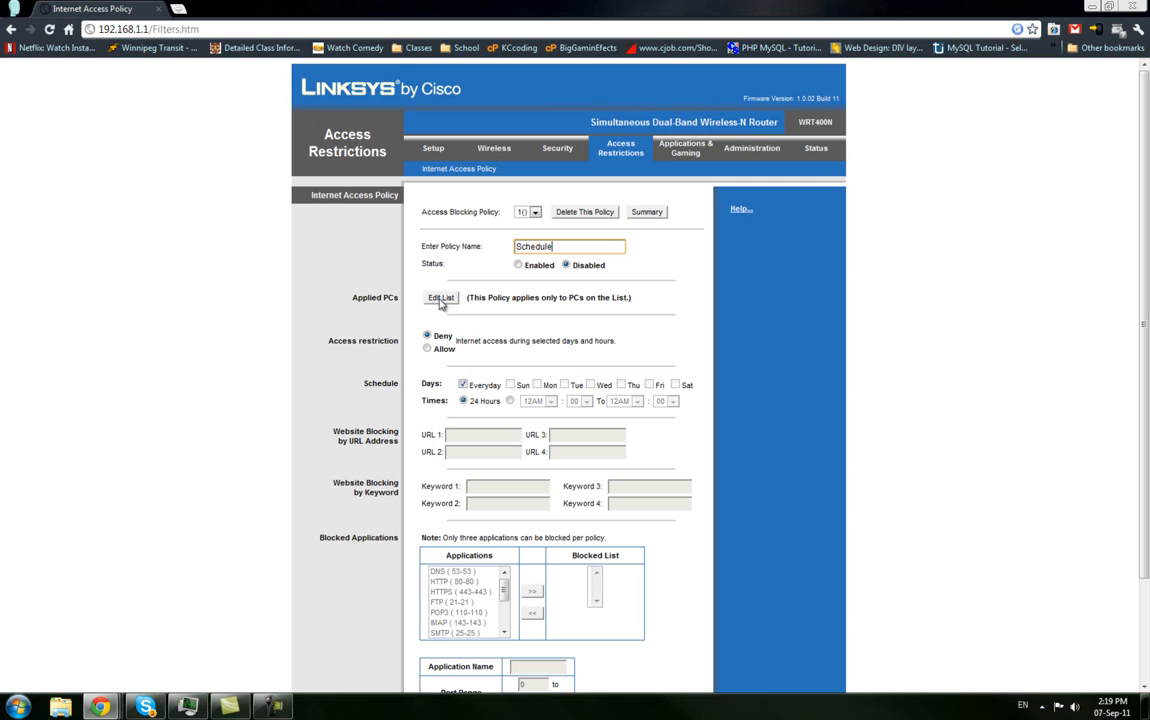
click(518, 264)
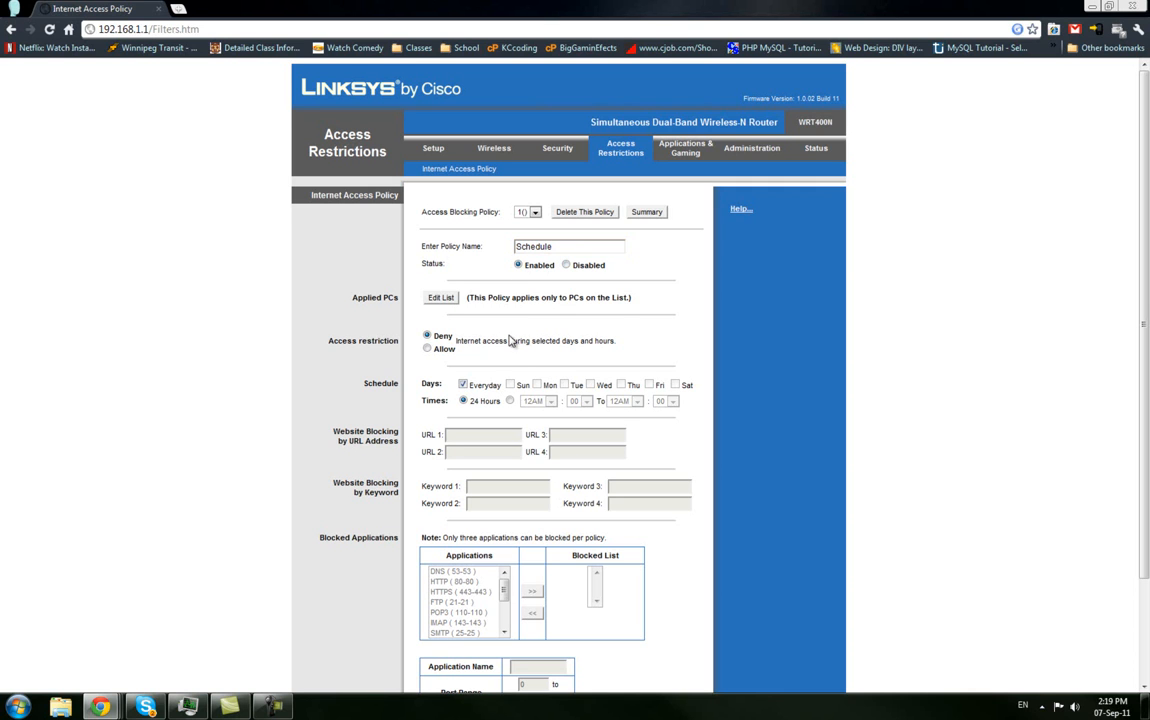
mouse_move(436, 308)
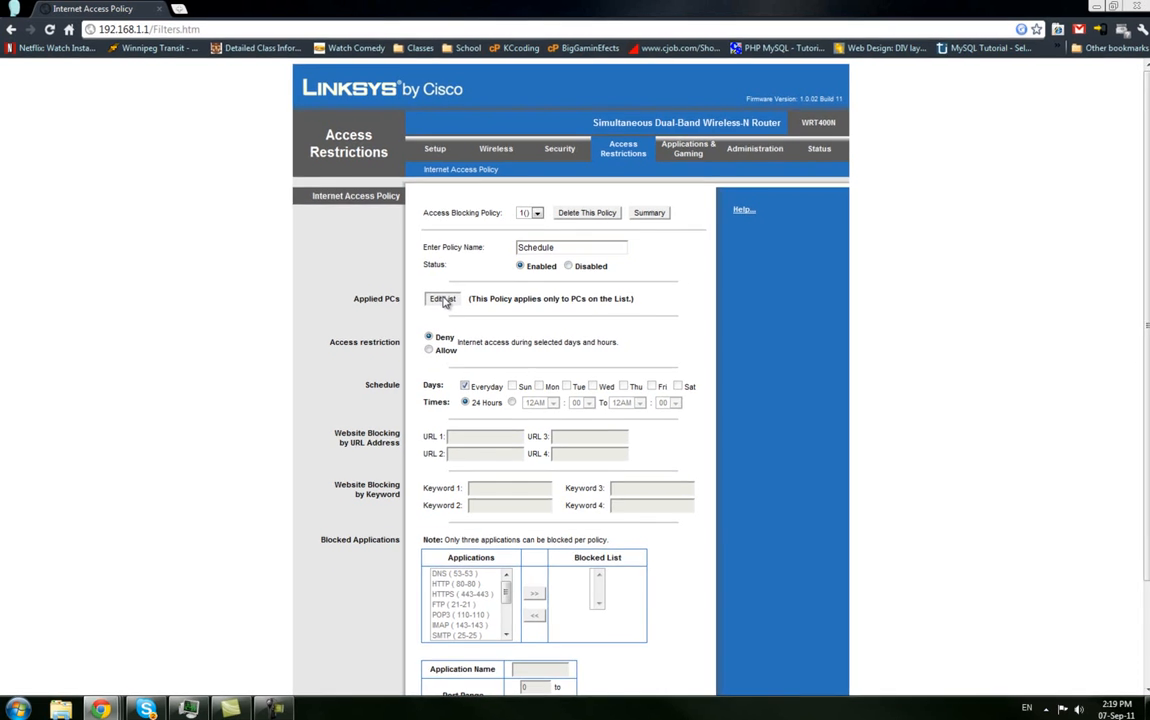
click(442, 298)
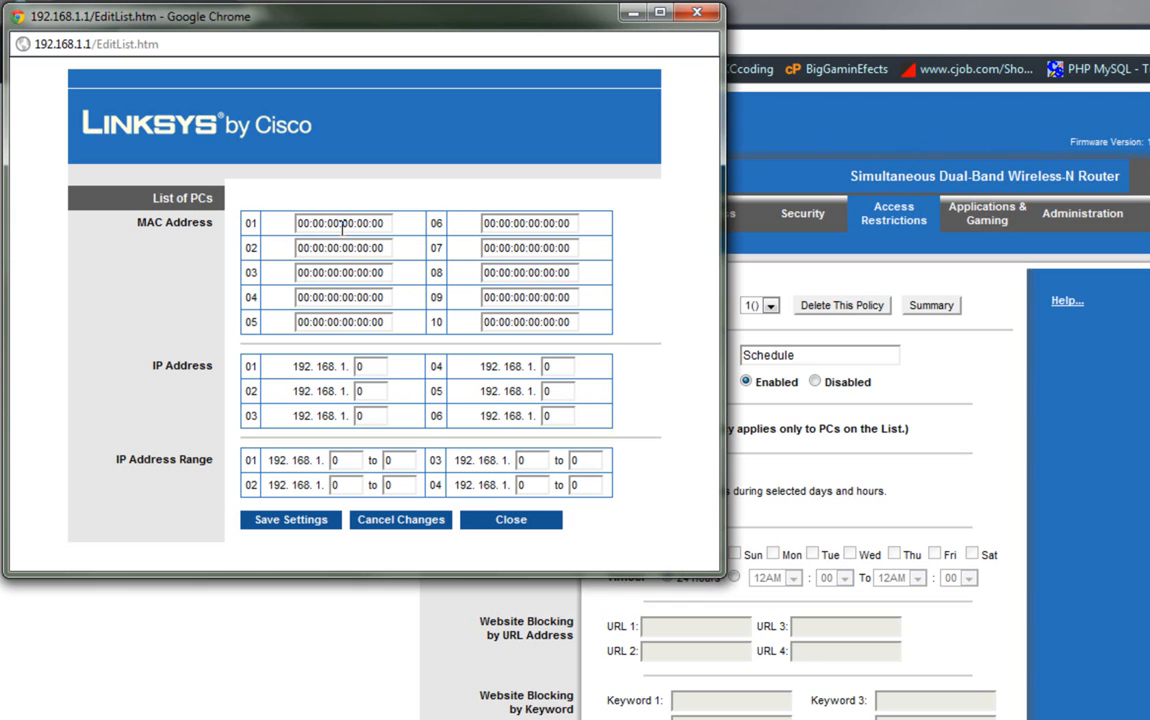
Set IP Address Range 01 to 192.168.1.2–254 and save the PC list
click(344, 460)
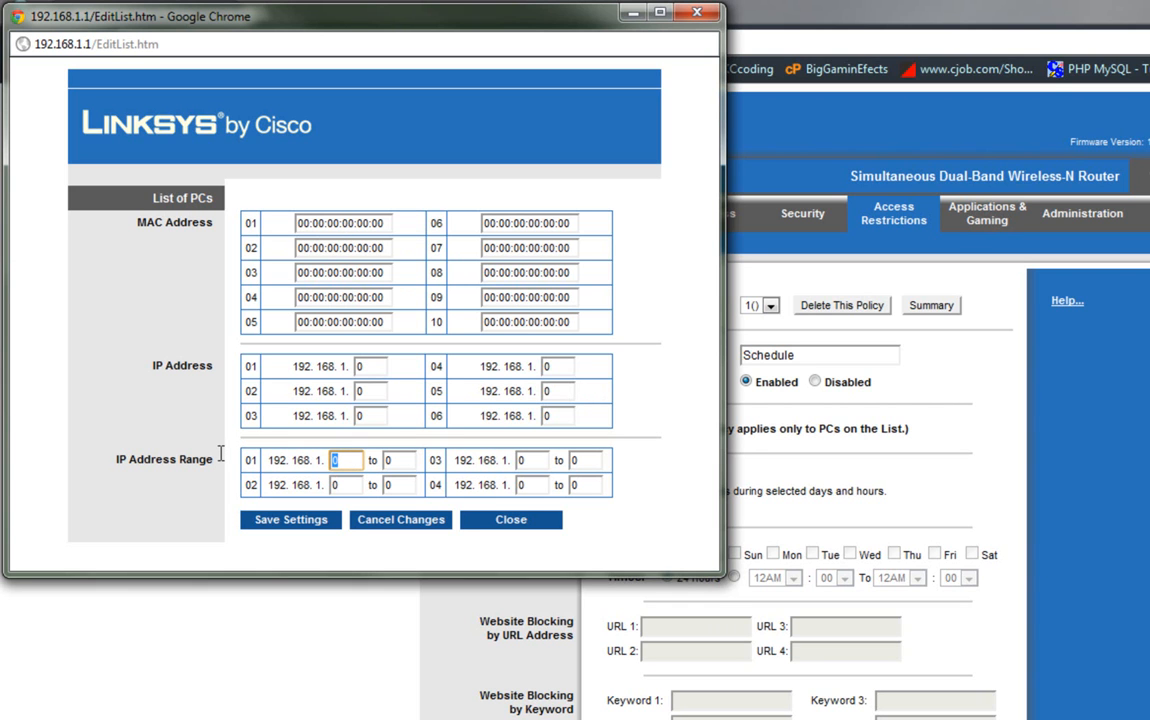
mouse_move(224, 448)
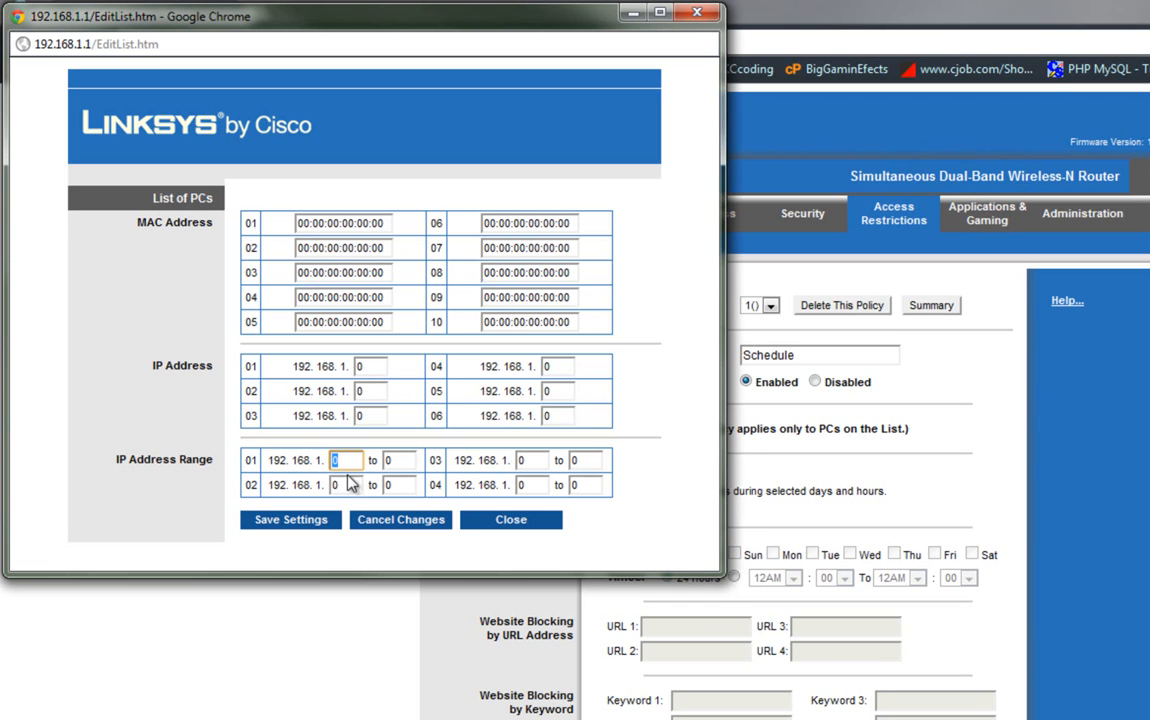
mouse_move(344, 446)
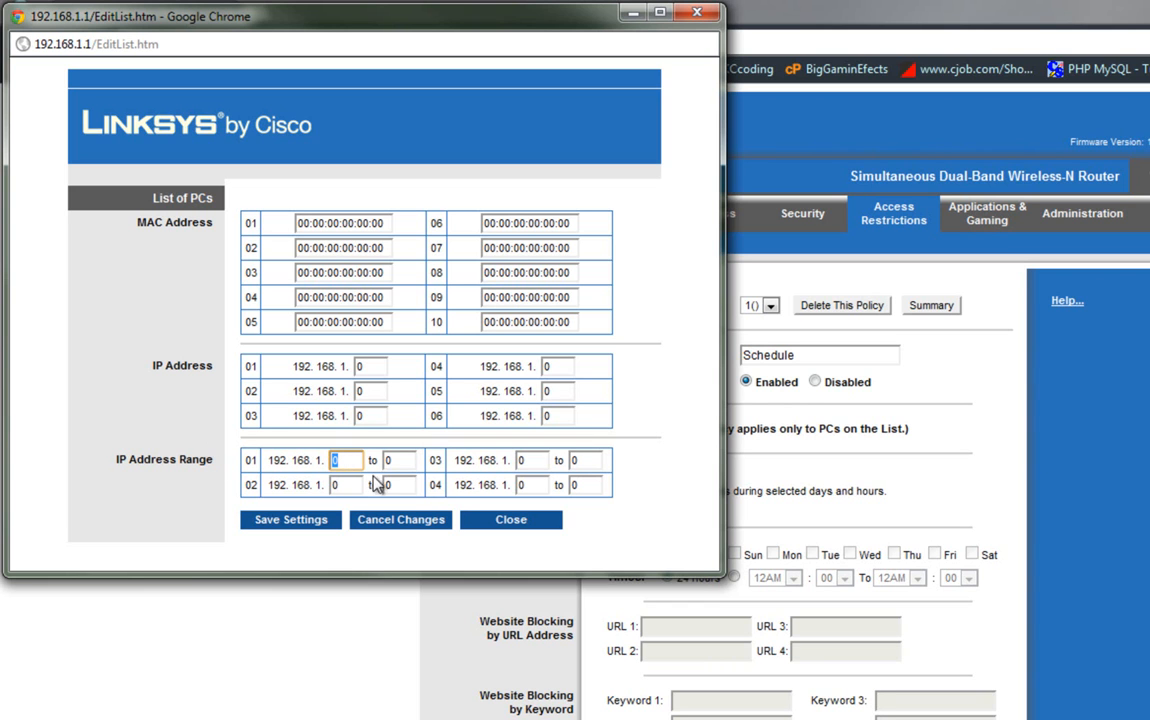
text(2)
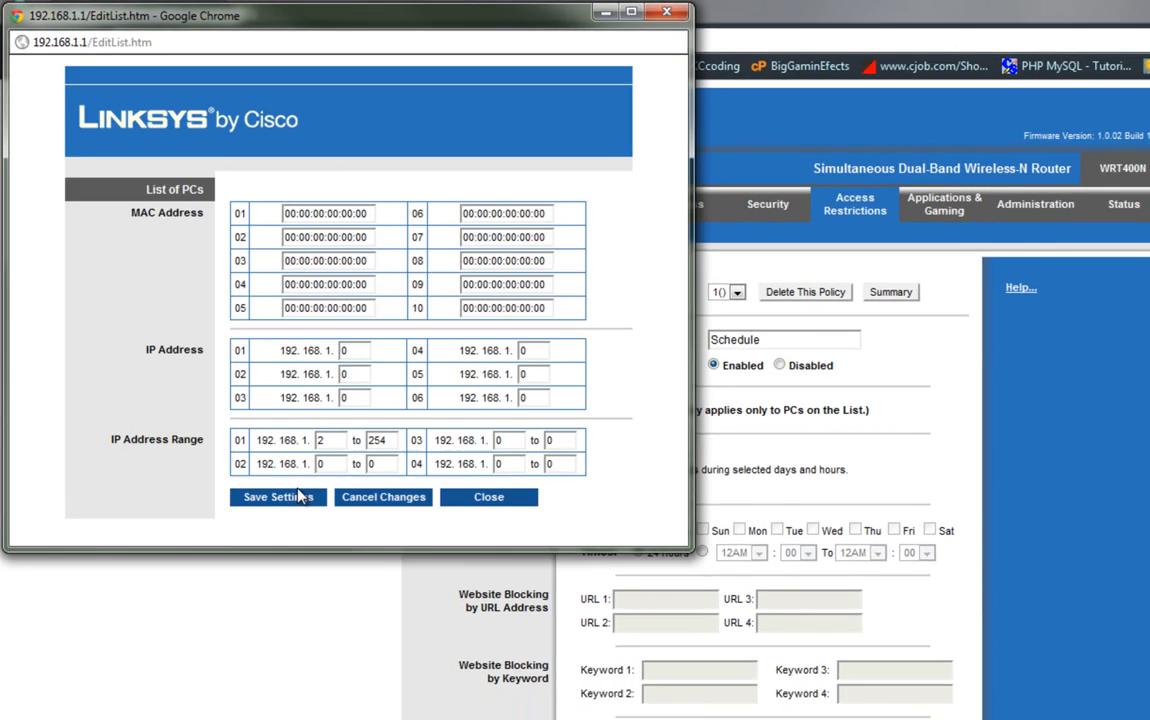
click(488, 496)
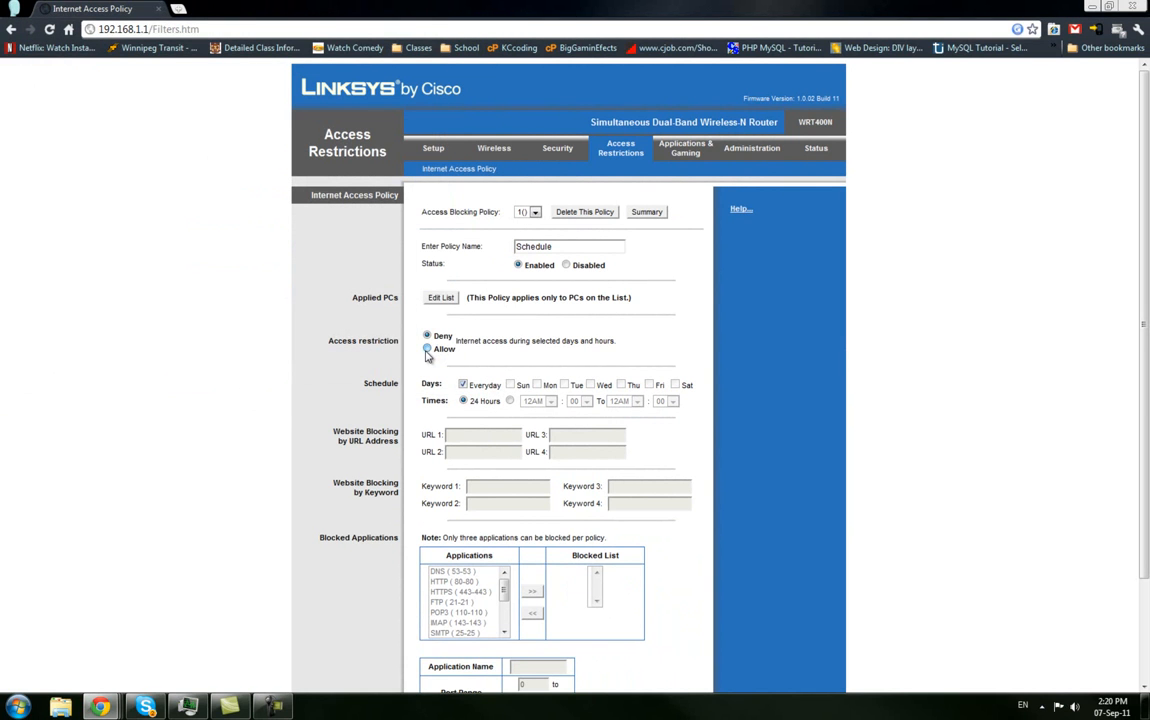
Set the policy to Deny, drop Everyday, and tick the first weekdays
click(428, 348)
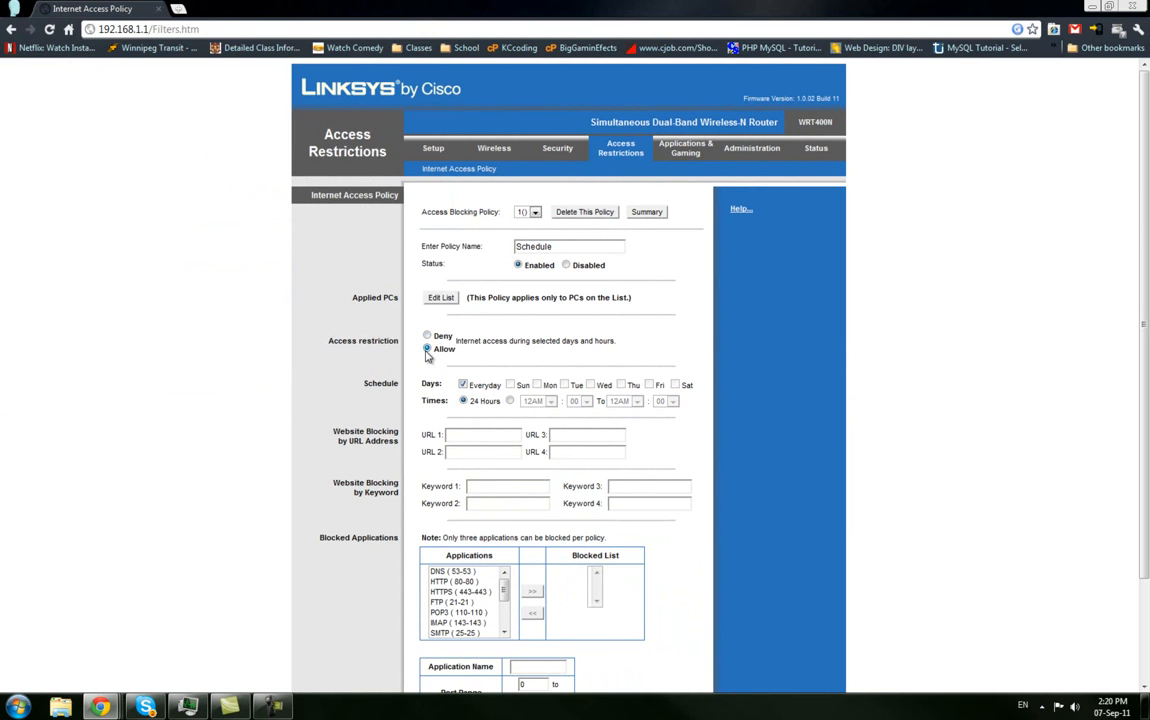
click(428, 336)
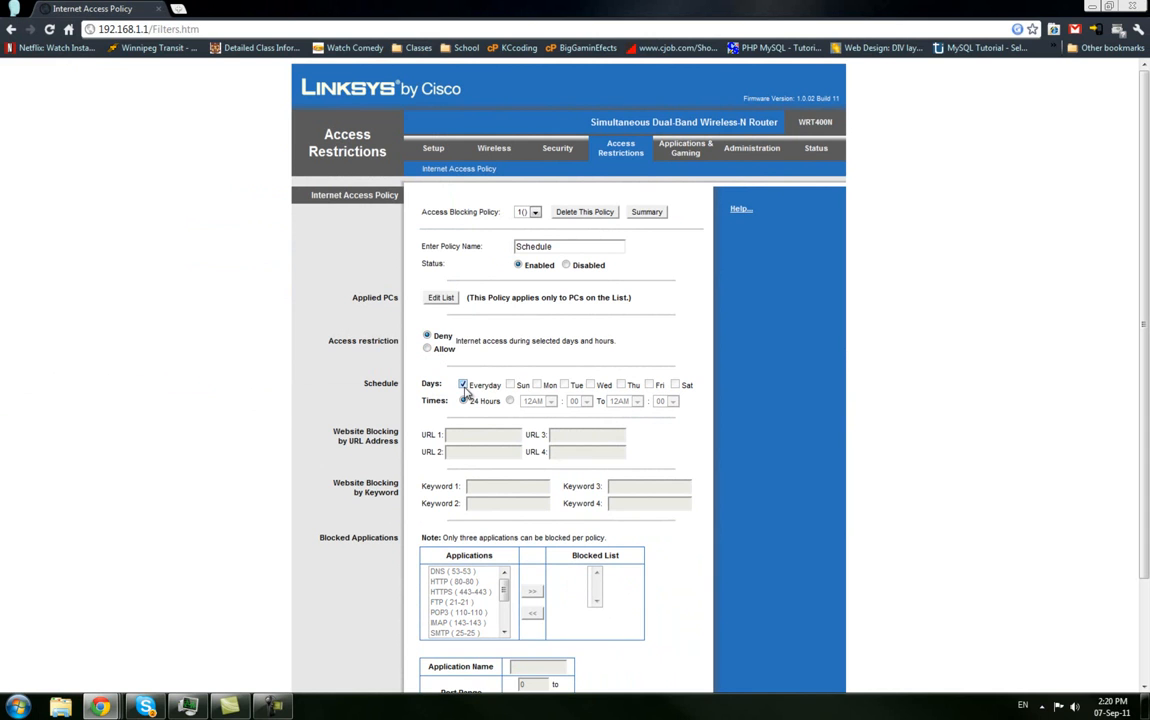
click(462, 384)
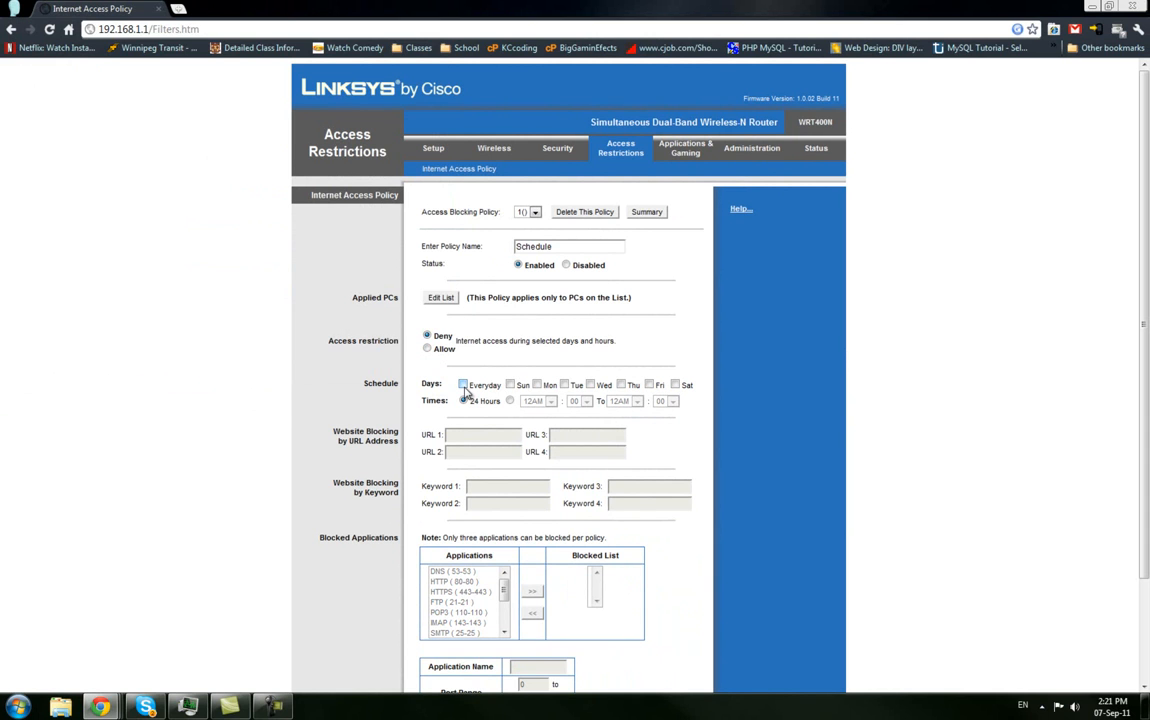
click(462, 400)
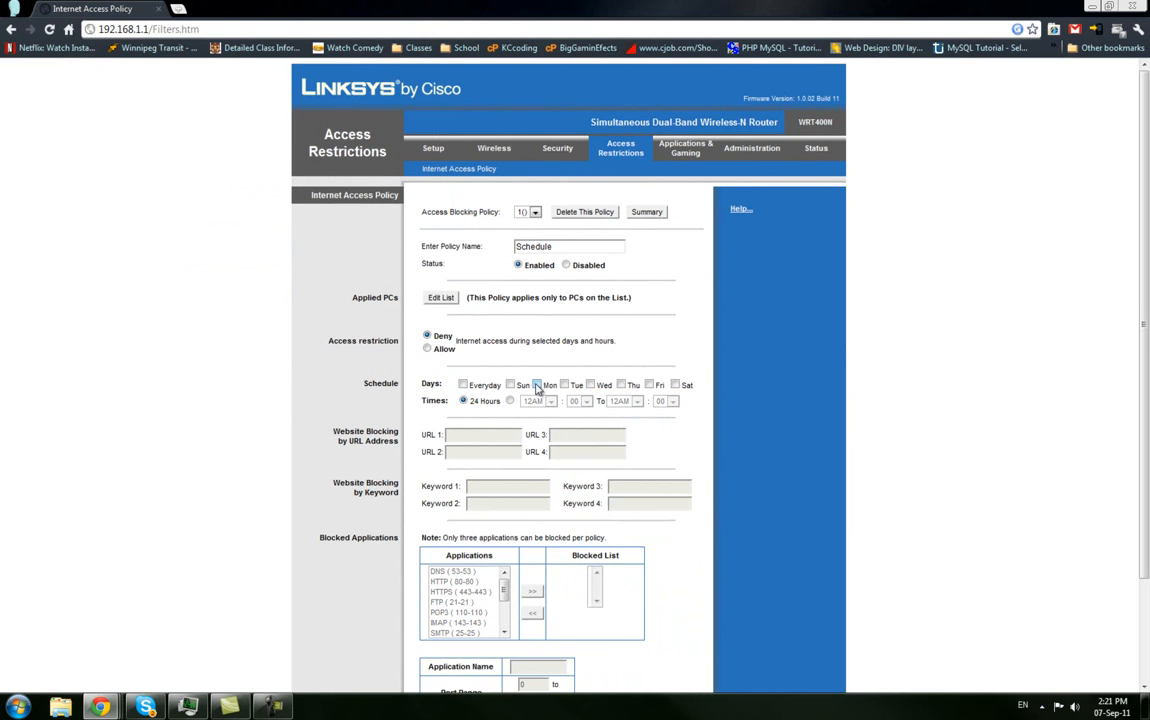
click(536, 384)
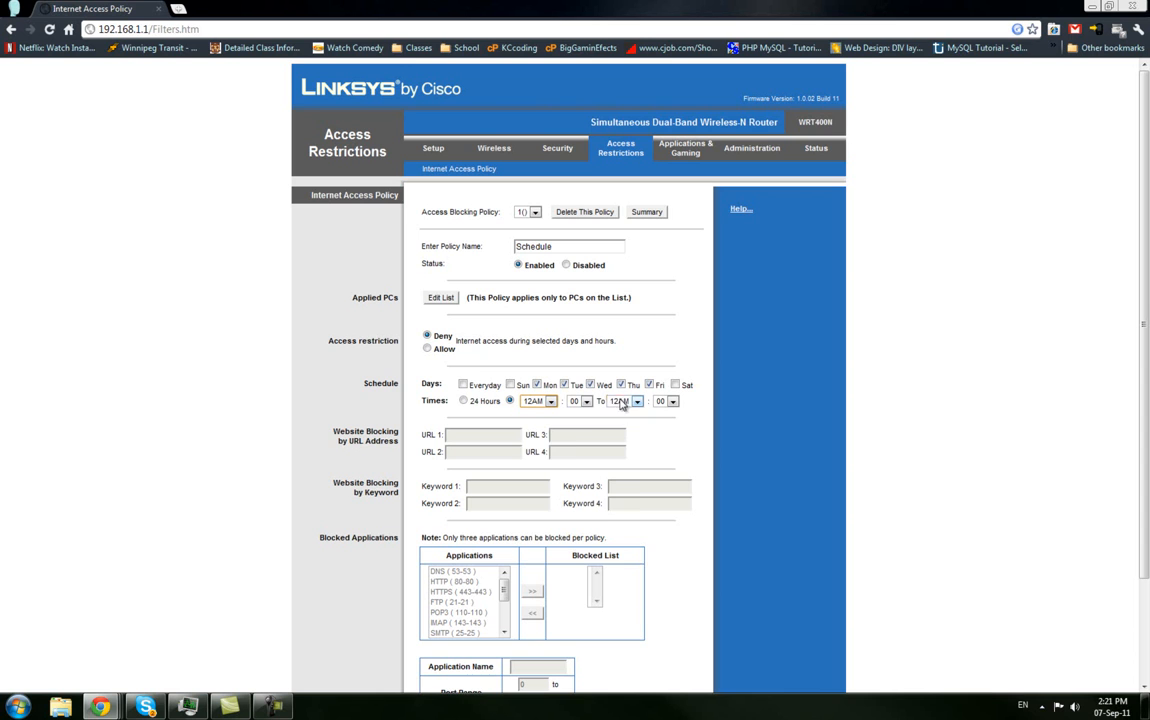
Set the blocked hours to 12AM–06AM and make sure Friday is ticked
click(636, 400)
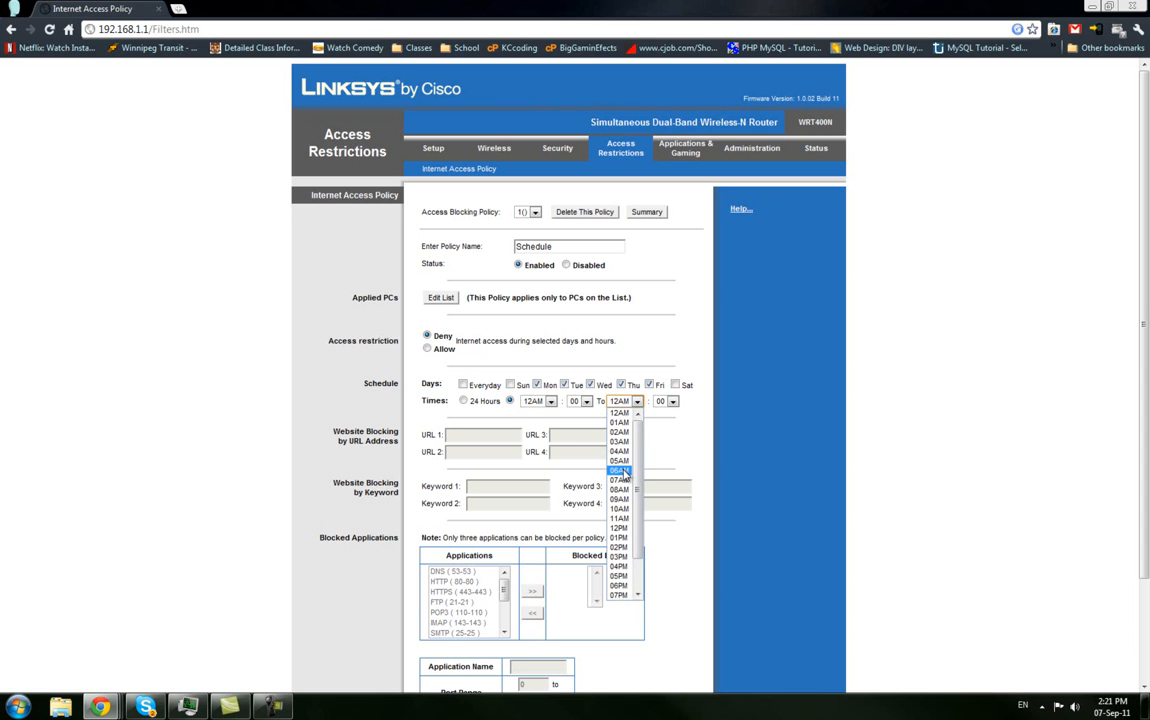
click(618, 470)
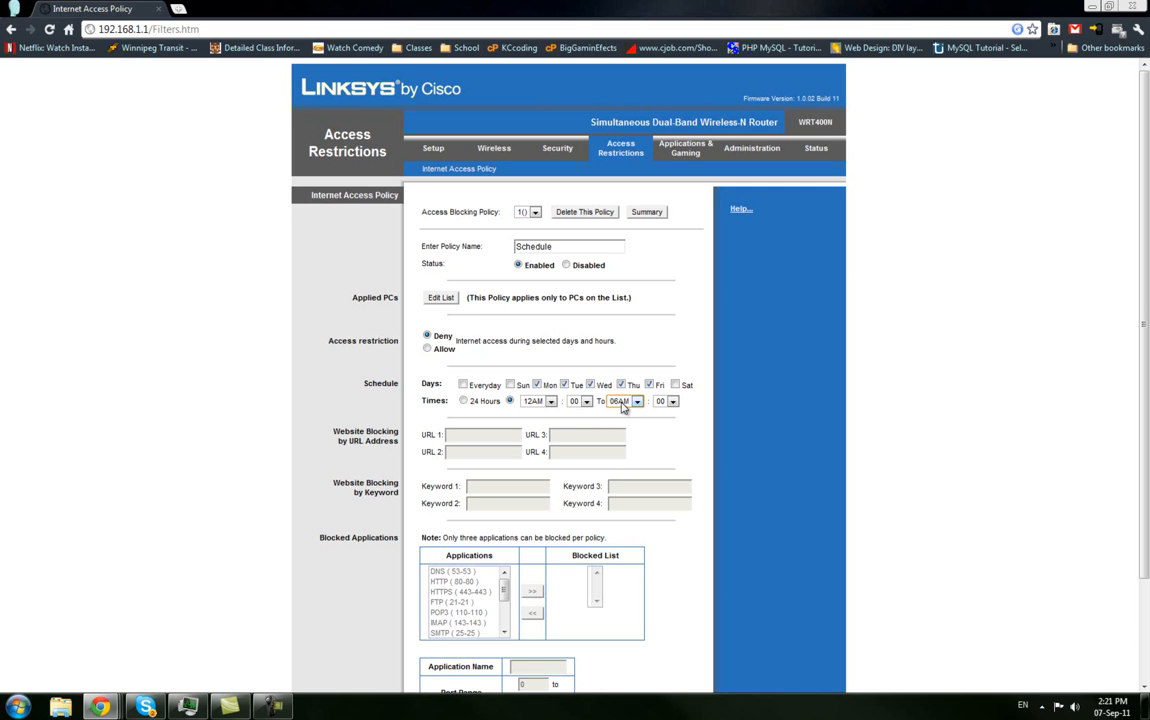
click(648, 384)
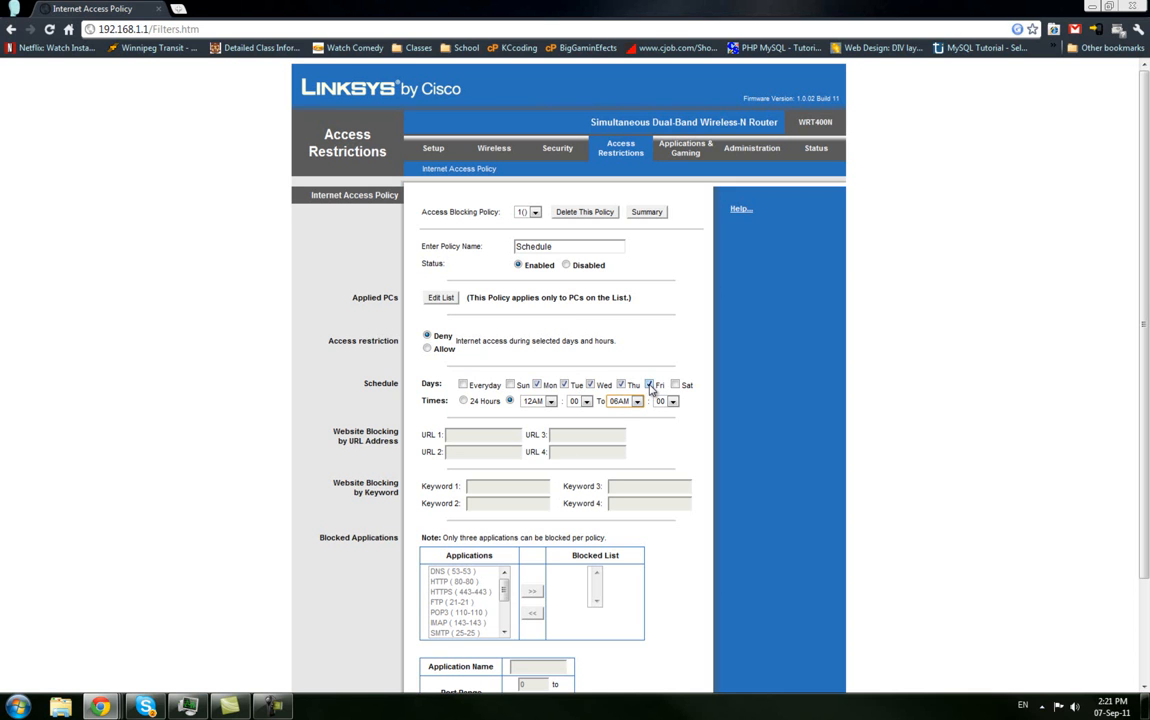
click(650, 384)
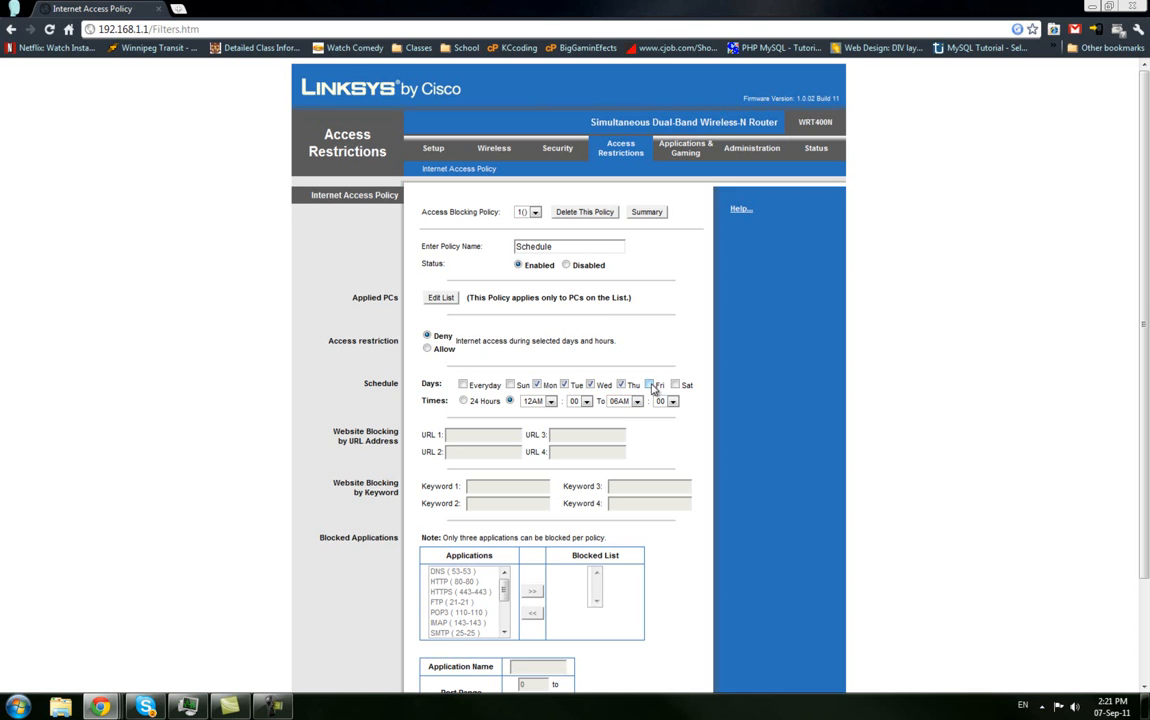
click(648, 384)
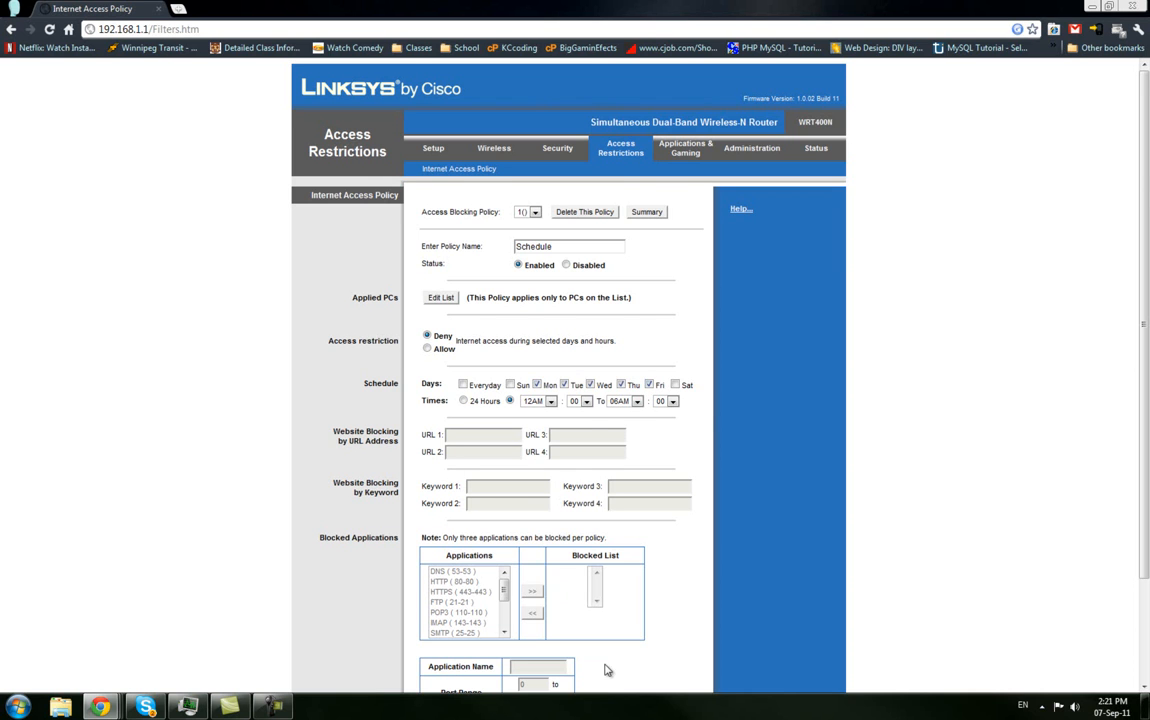
Save the Schedule policy and recheck its PC list covers 192.168.1.2–254
scroll(down, 3)
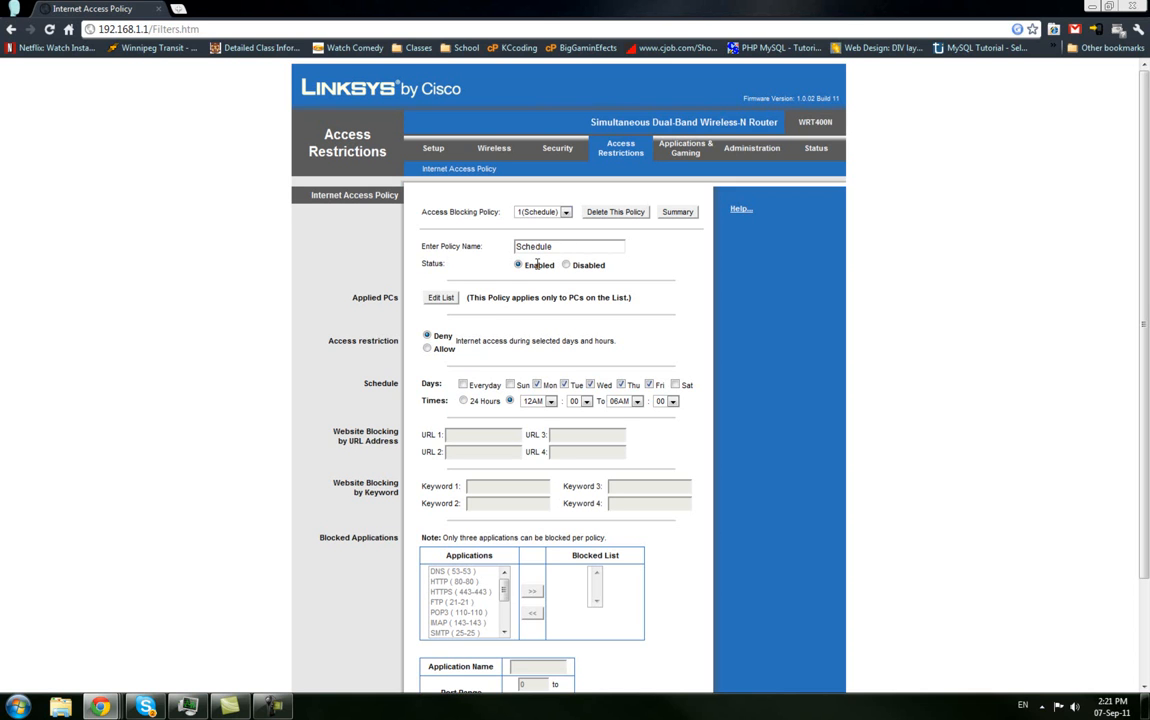
click(440, 296)
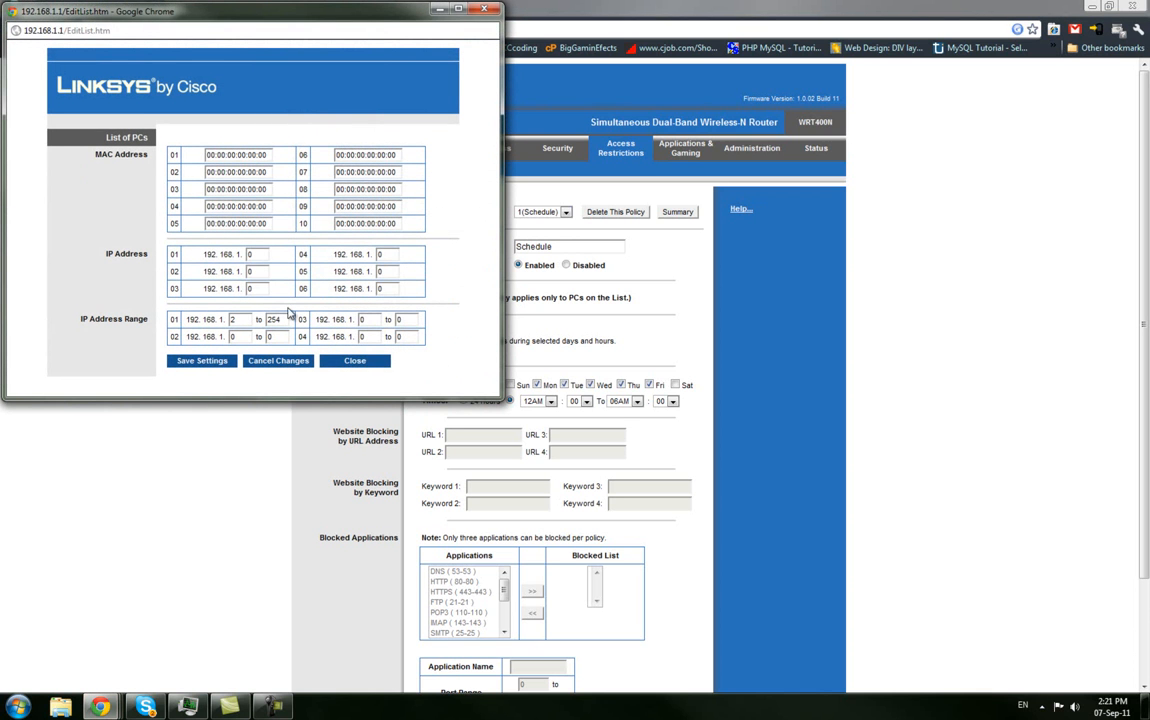
click(356, 360)
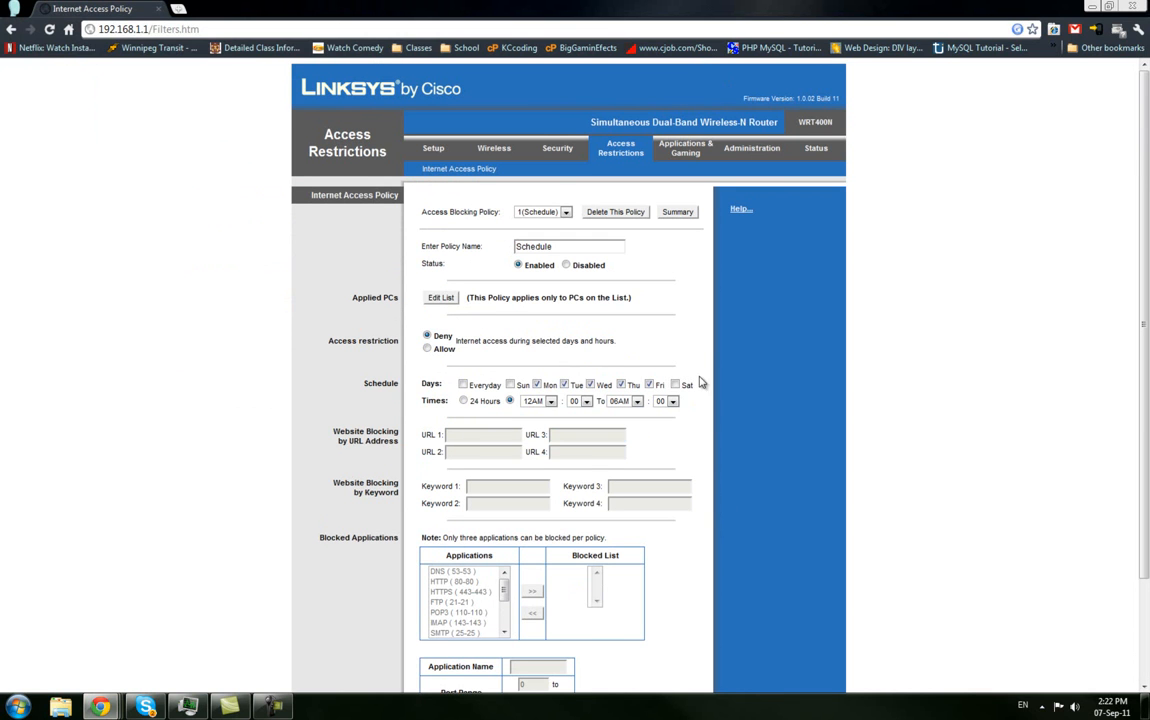
mouse_move(696, 336)
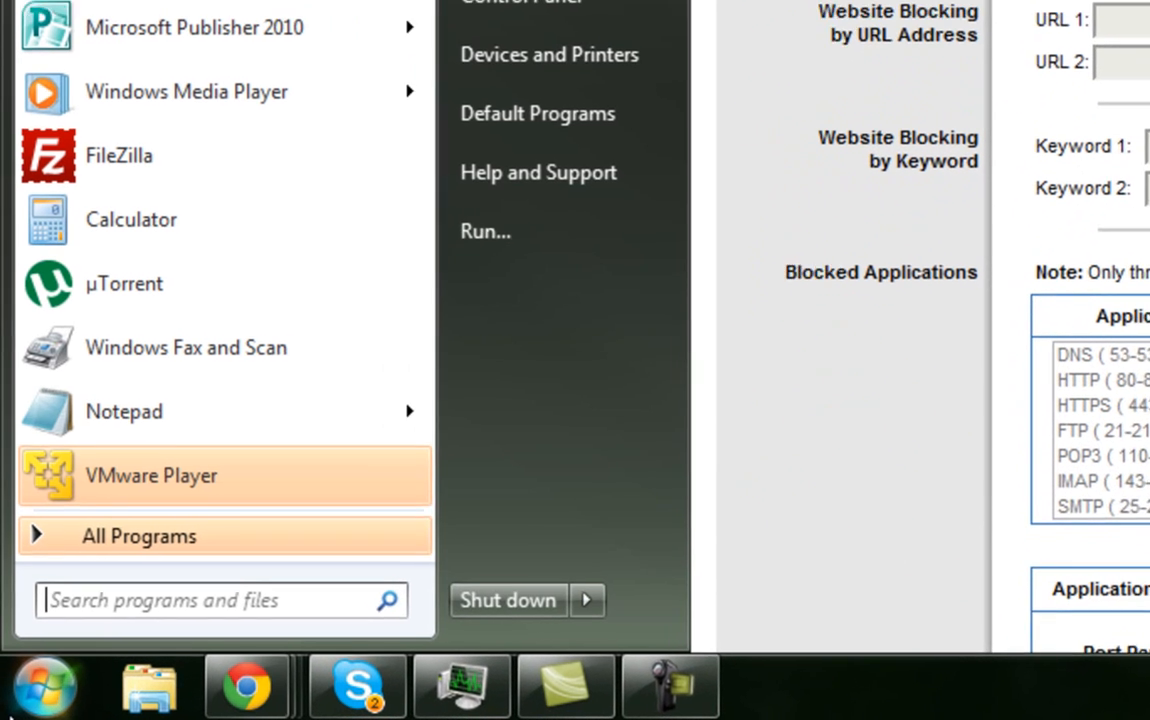
Show the Windows 7 Start menu's shut down choices (log off, lock, restart)
click(588, 600)
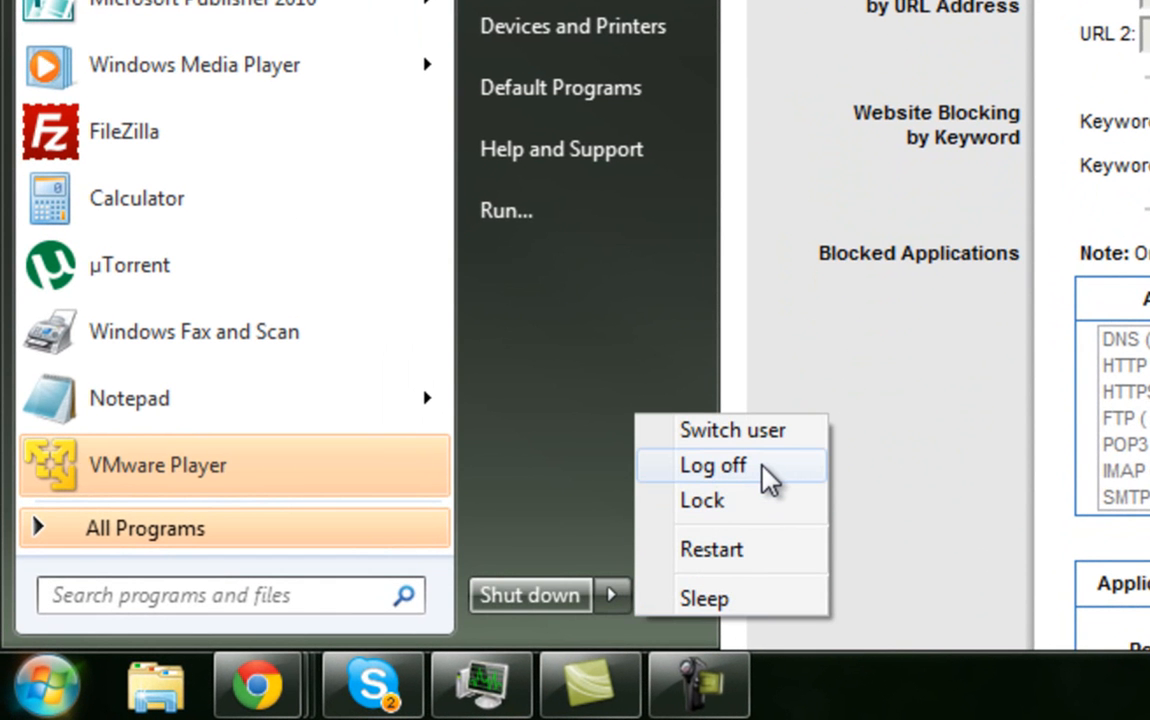